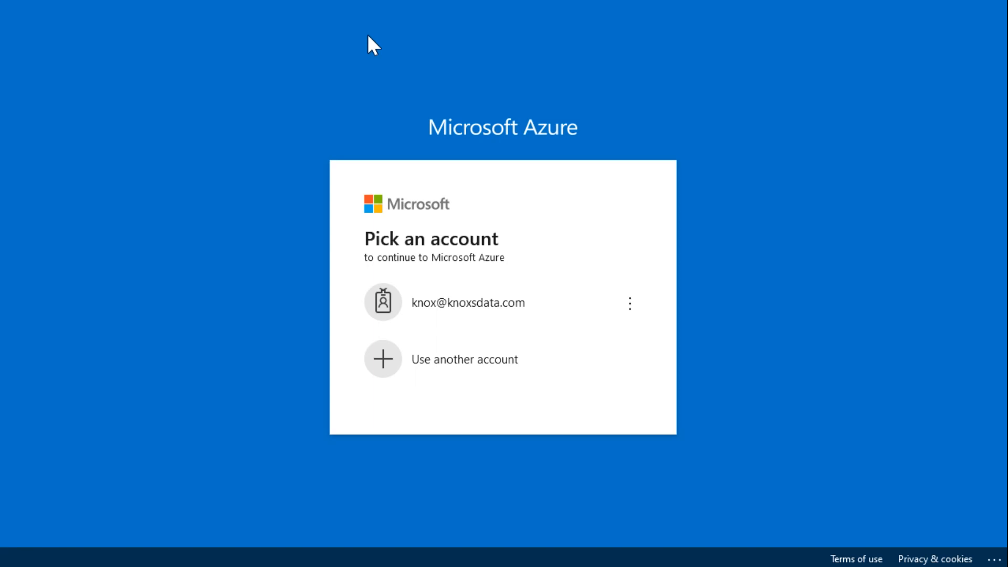
mouse_move(464, 276)
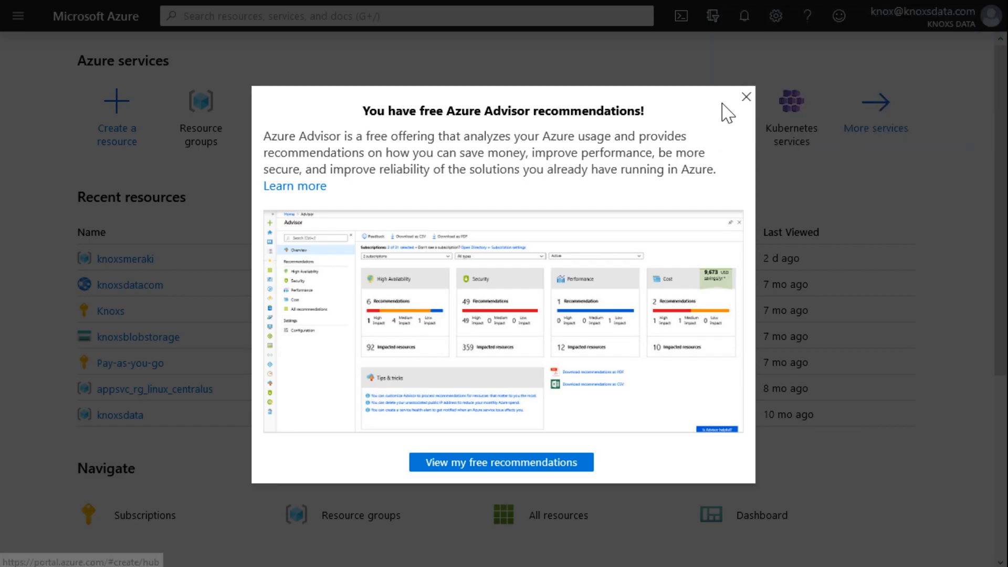
- Dismiss the Azure Advisor recommendations popup to land on the portal home page
left_click(745, 97)
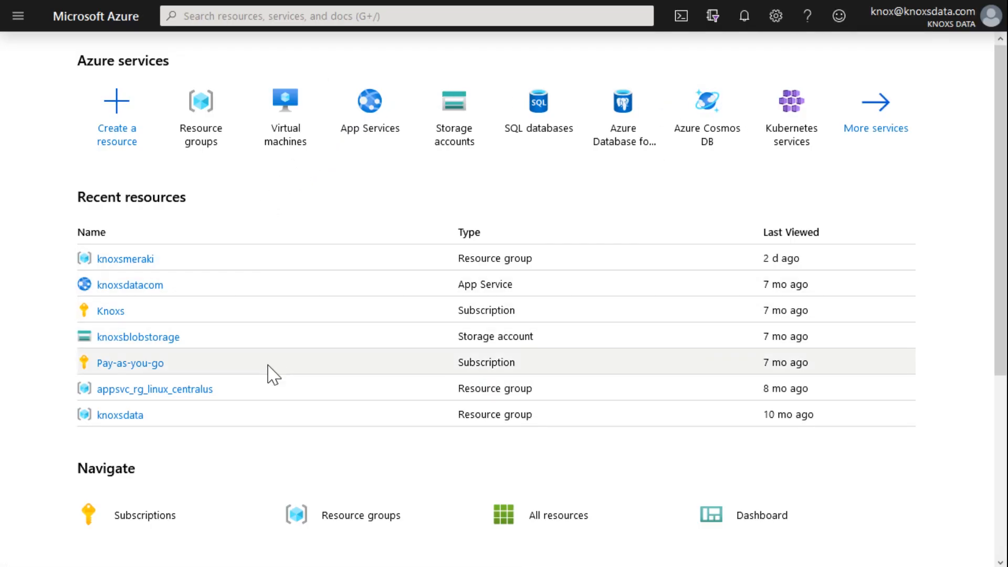
mouse_move(302, 221)
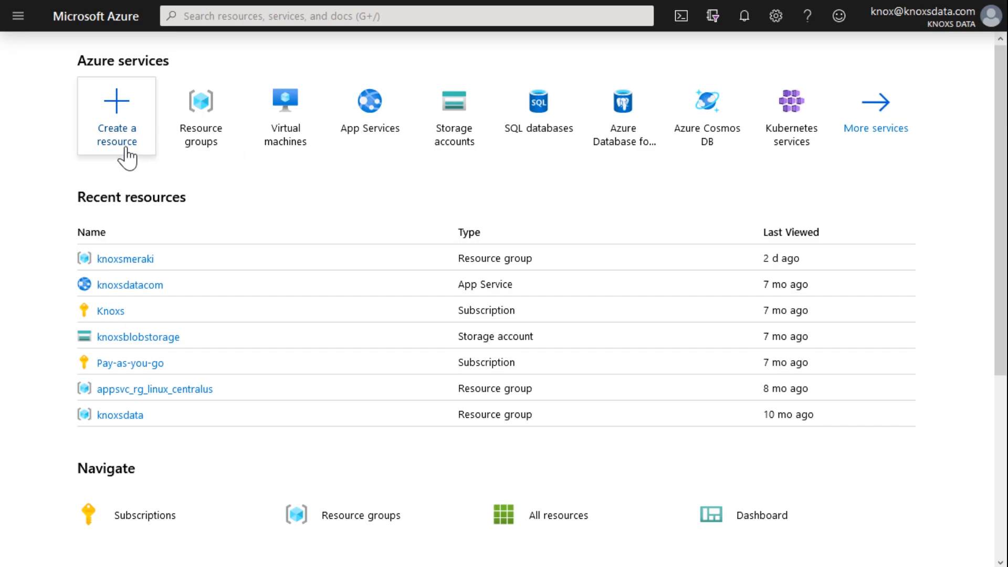
- Create a resource, find Logic App by searching 'logic' in the Marketplace, and begin its creation form
left_click(117, 116)
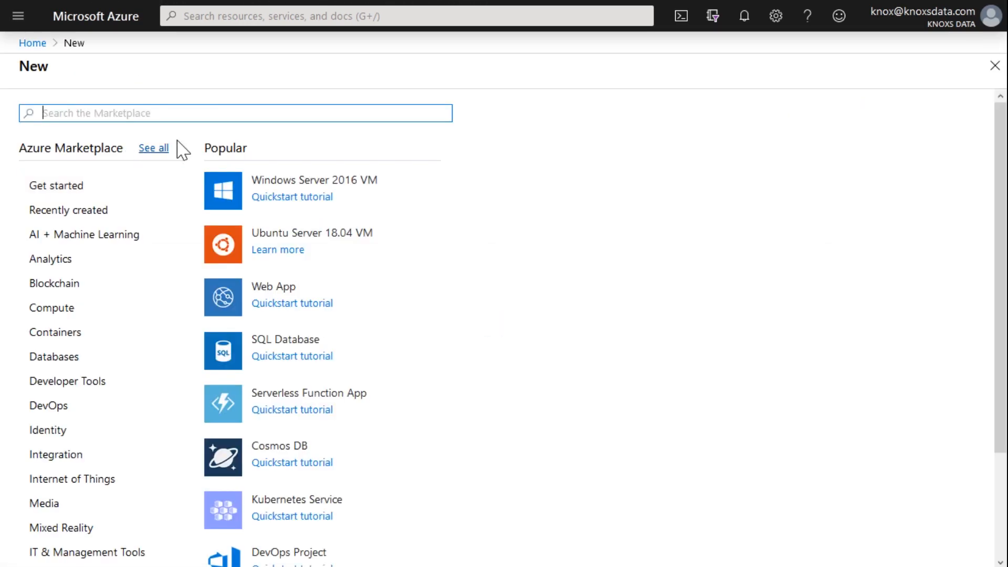
type("logic")
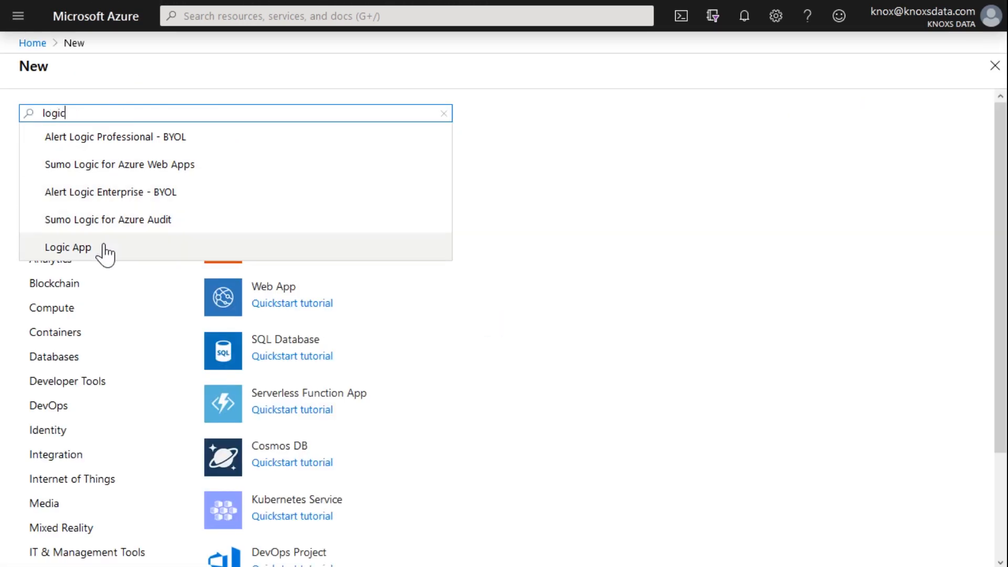
left_click(67, 248)
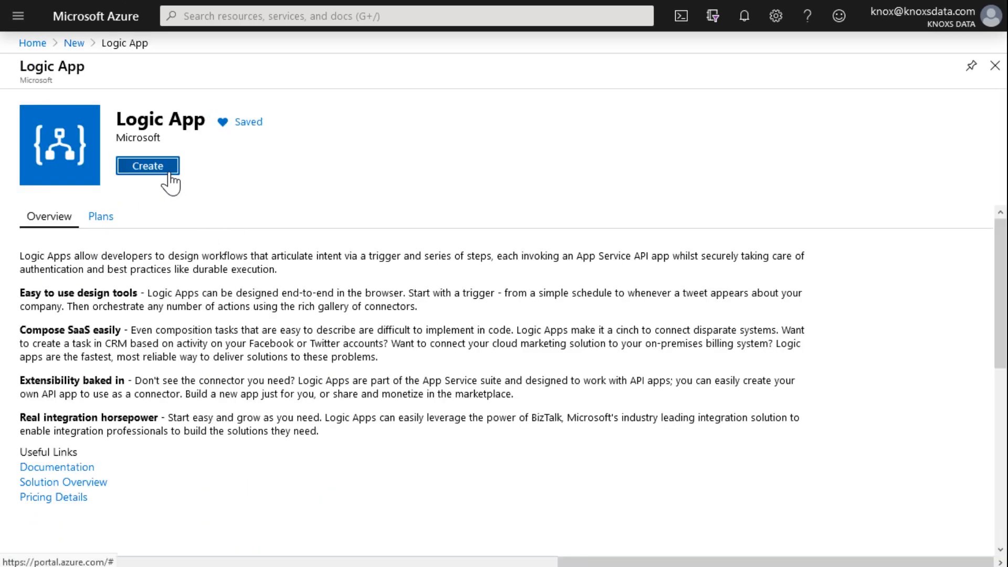
left_click(147, 165)
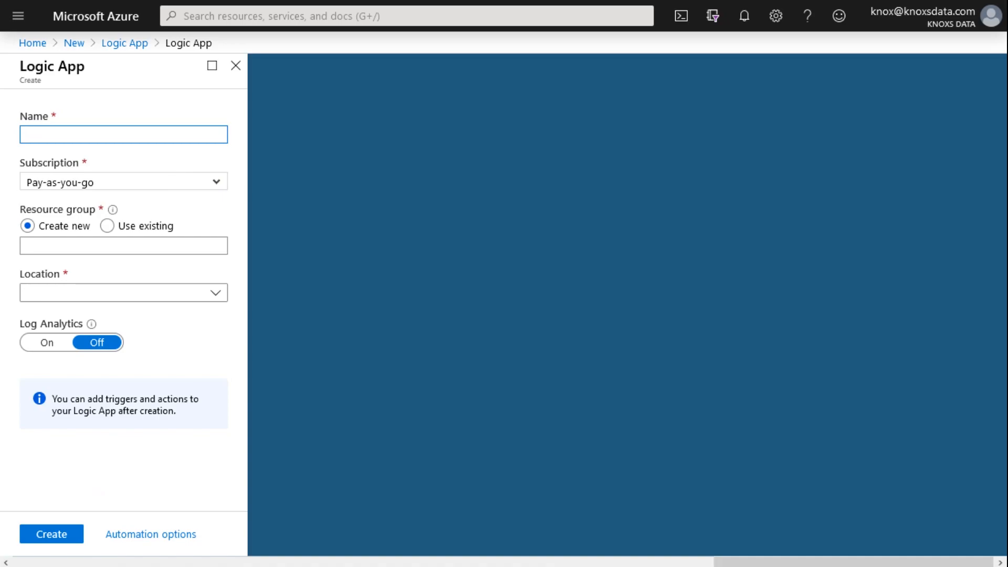
- Name the new Logic App KnoxsRESTDemo
type("K")
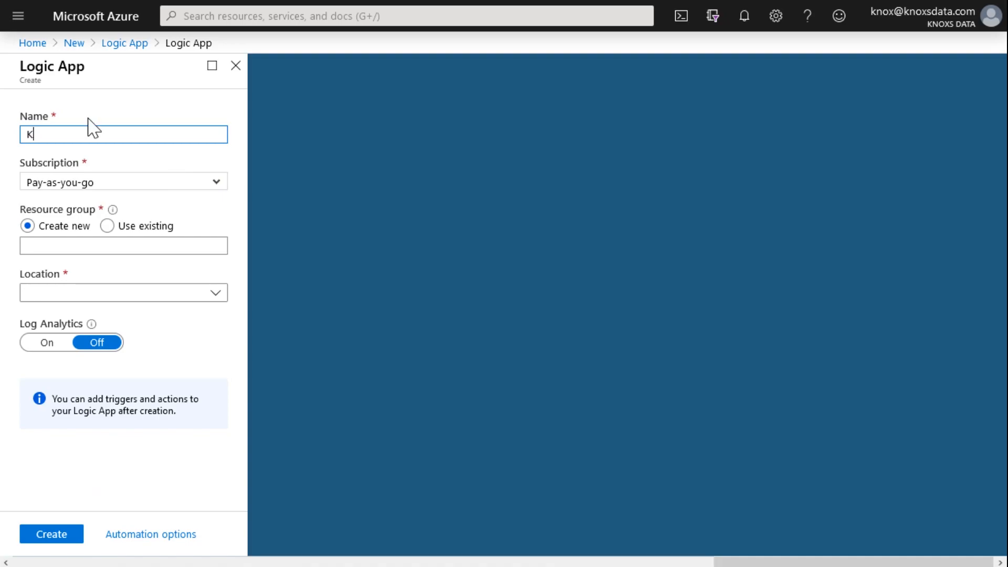
type("noxsDat")
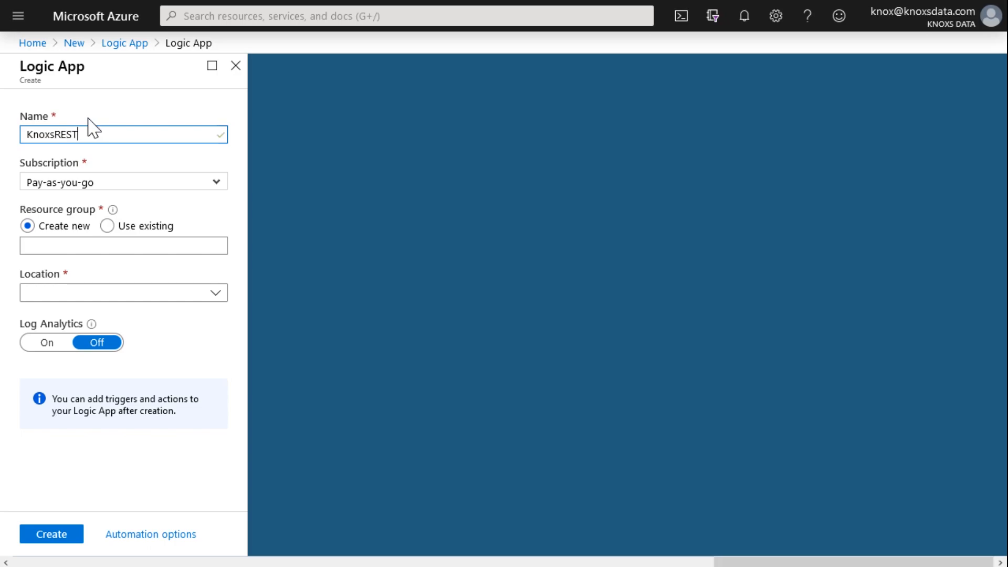
type("Demo")
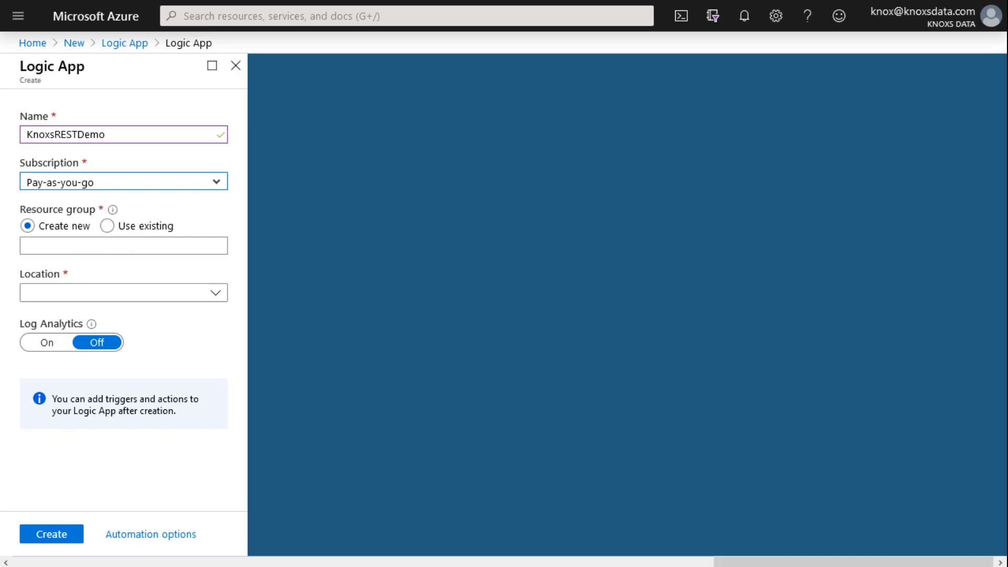
- Use the existing LogicApps resource group, keep Central US, and submit the Logic App for deployment
left_click(107, 226)
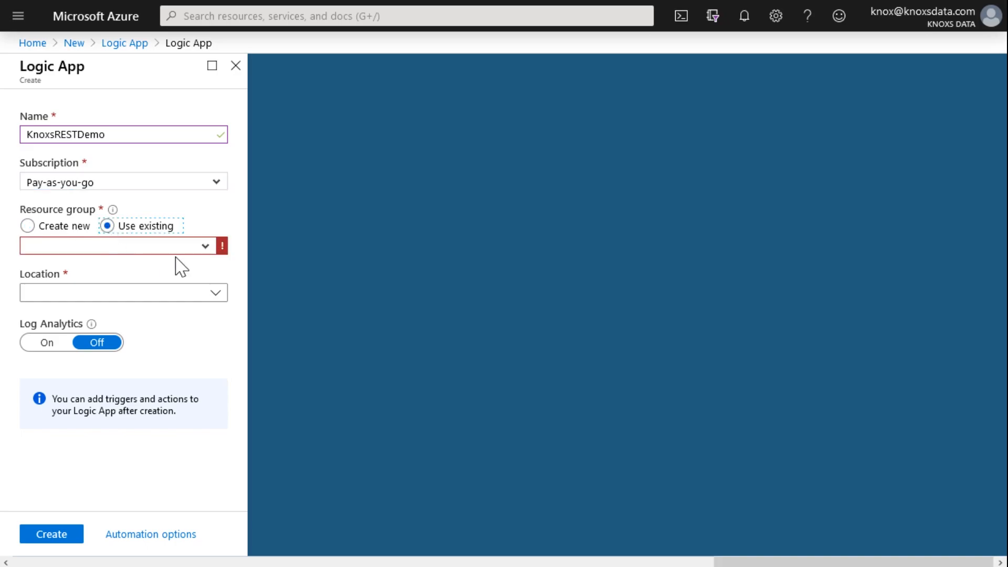
left_click(118, 246)
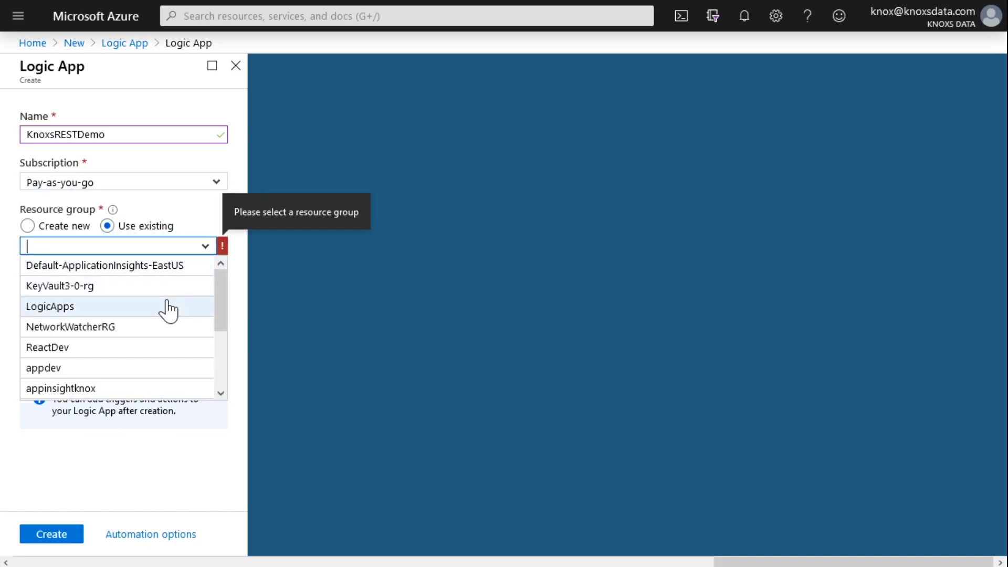
left_click(51, 306)
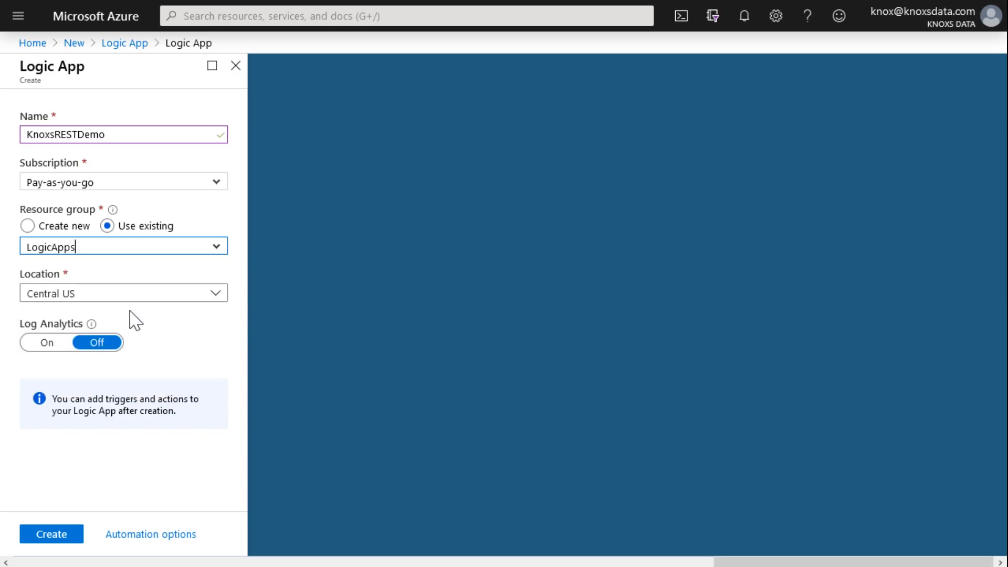
mouse_move(115, 293)
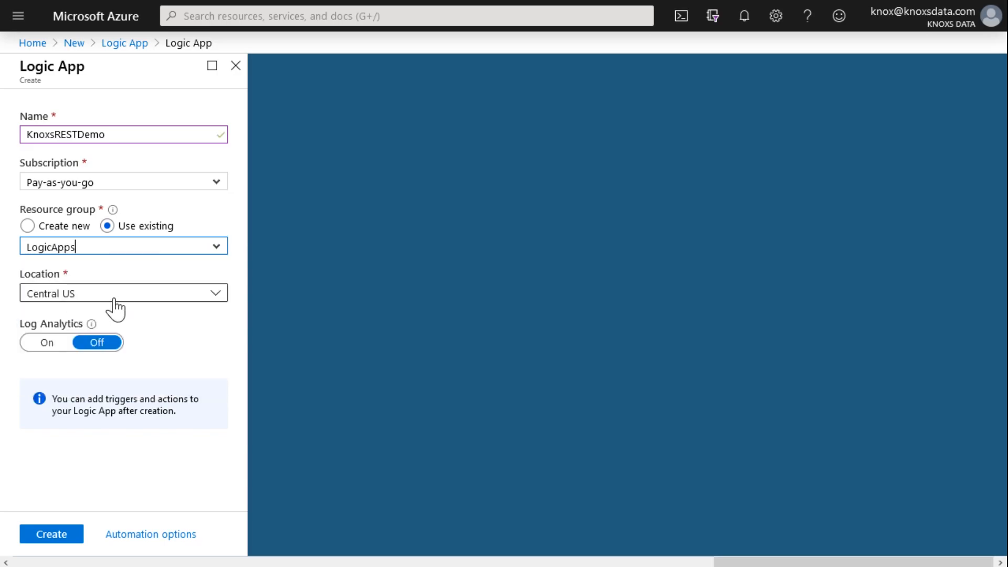
left_click(124, 293)
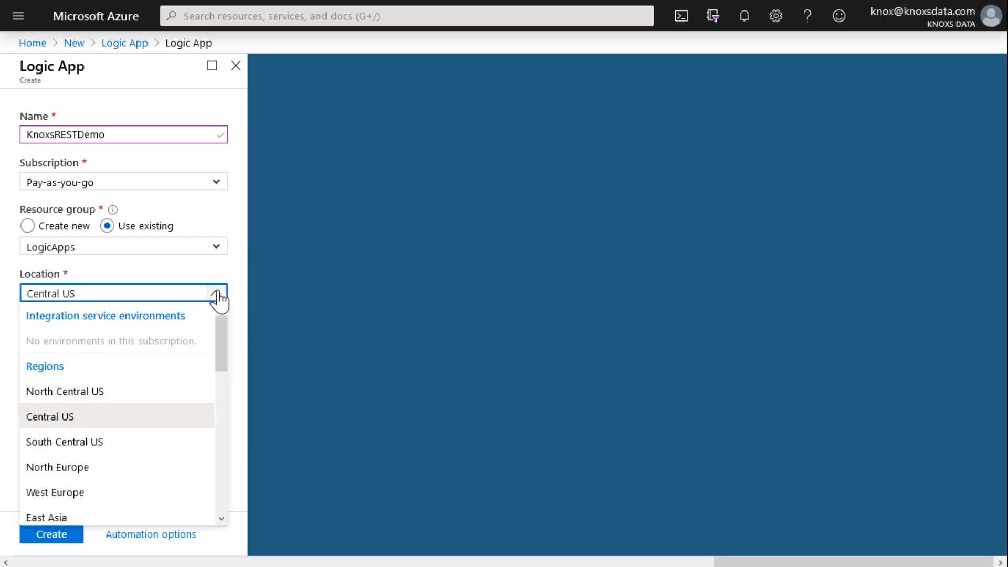
scroll("down", 3)
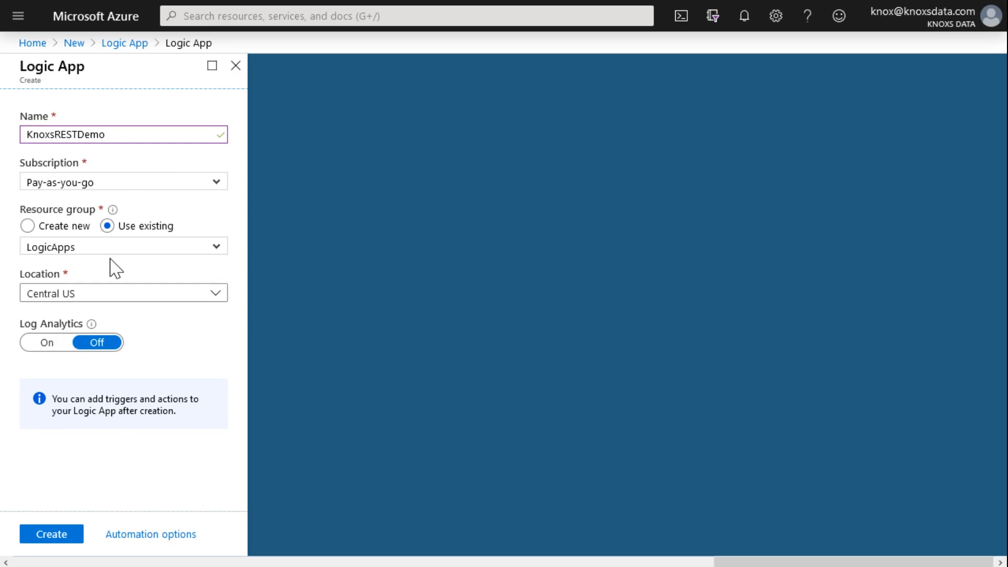
mouse_move(93, 373)
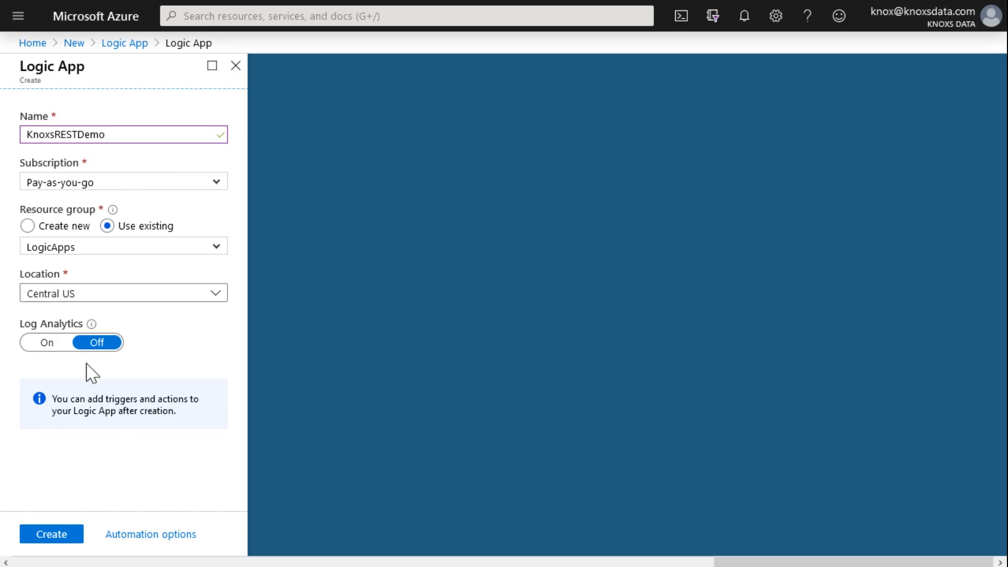
left_click(50, 534)
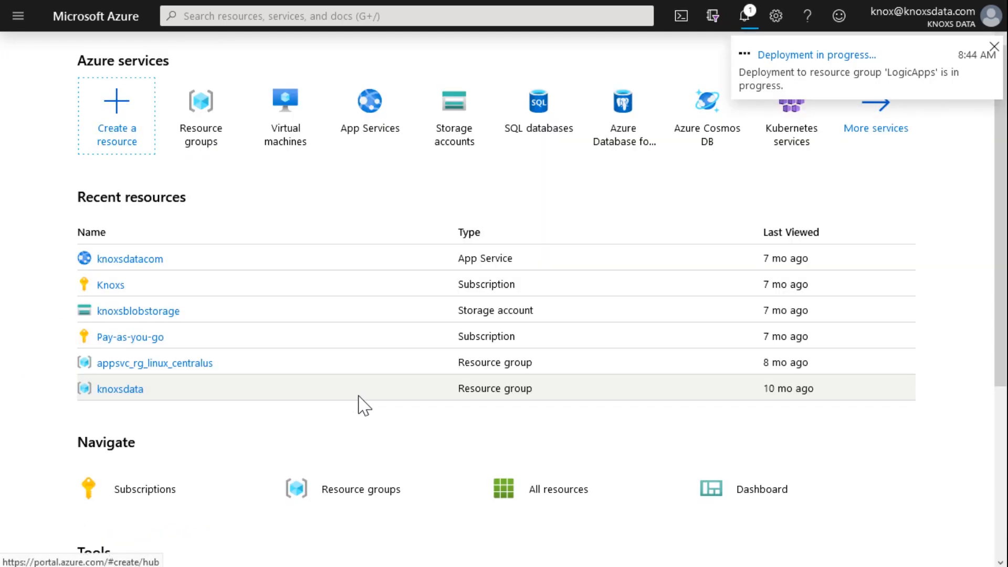
mouse_move(794, 70)
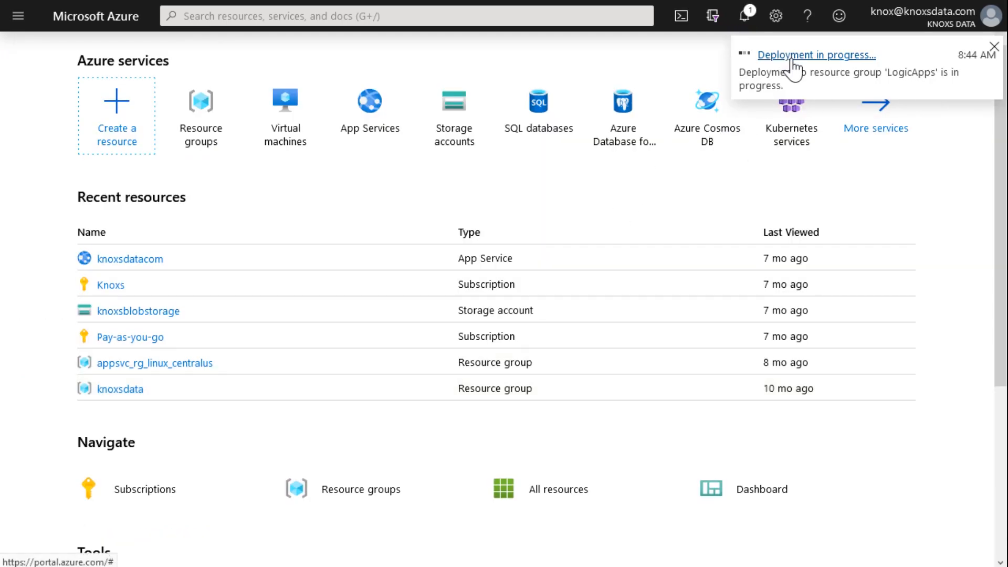
- Follow the deployment notification and go to the deployed KnoxsRESTDemo resource in the designer
left_click(816, 54)
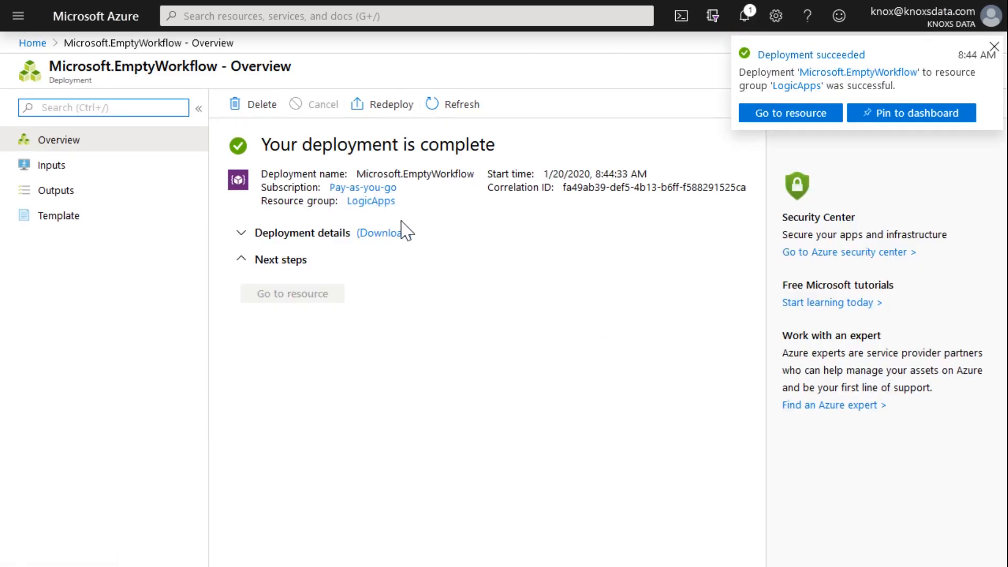
mouse_move(505, 325)
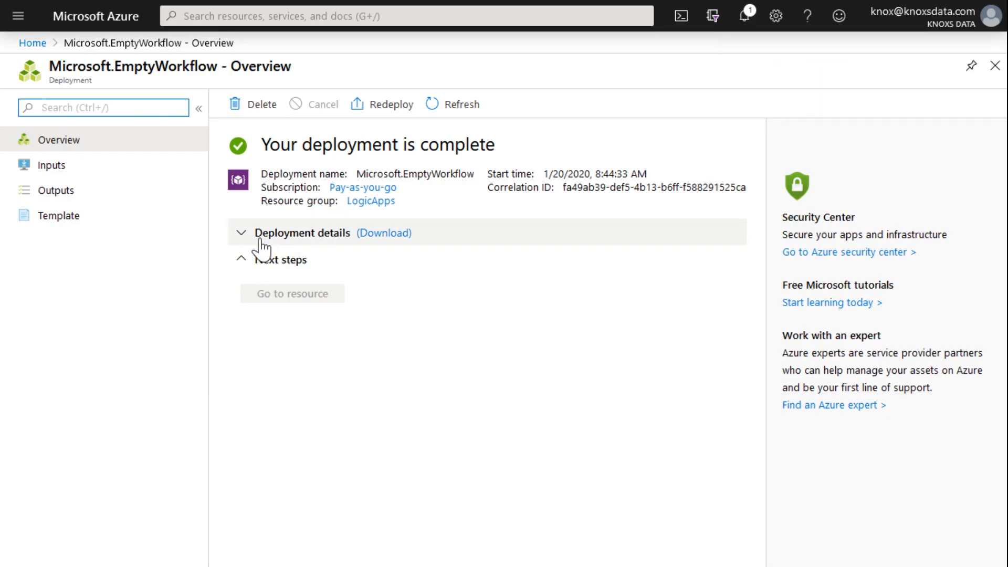
left_click(745, 16)
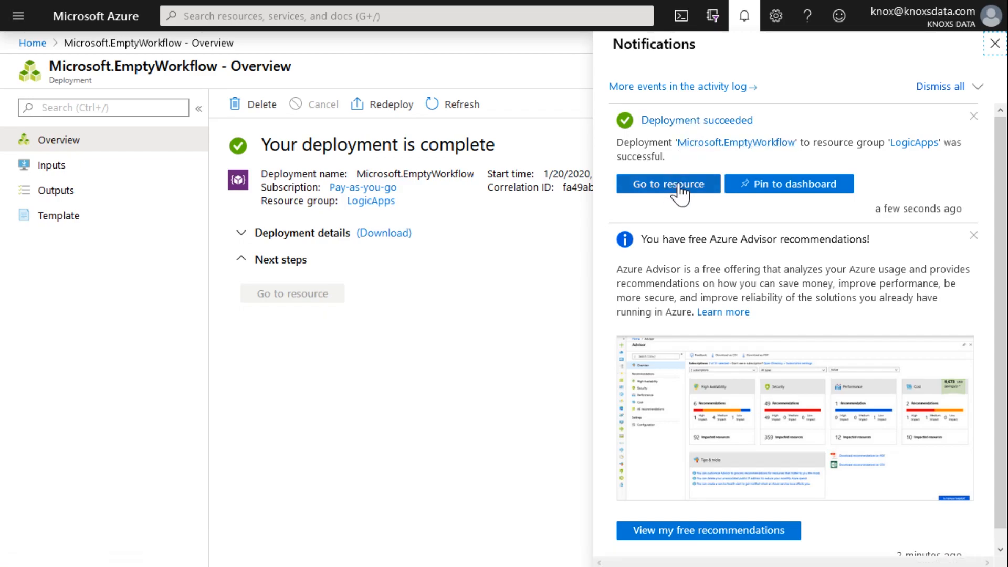
mouse_move(668, 183)
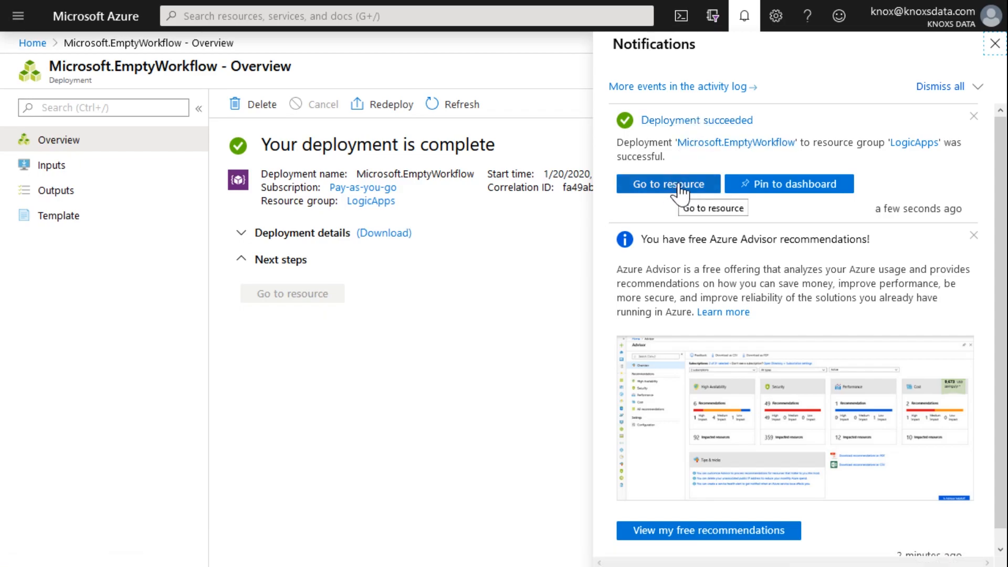
left_click(668, 184)
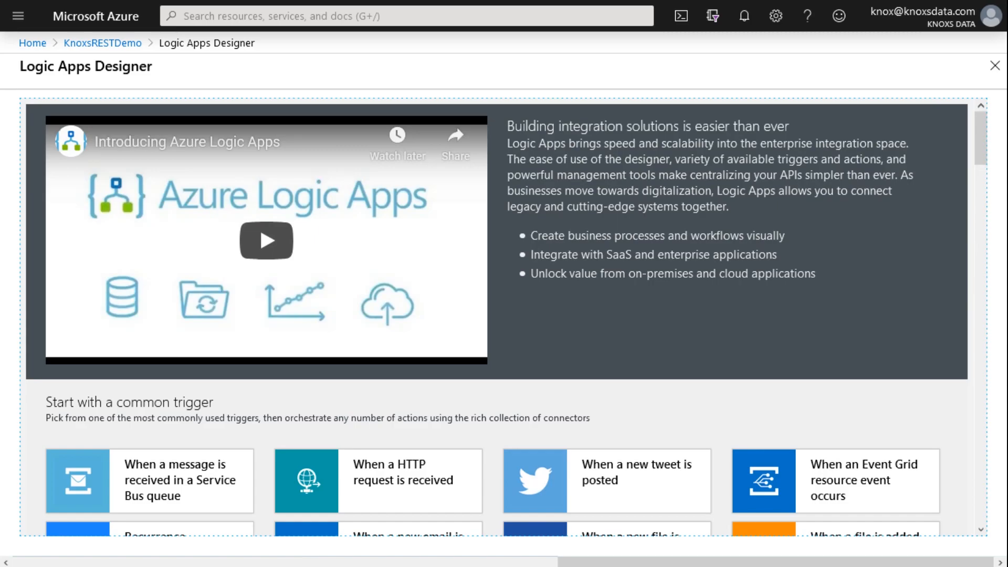
left_click(743, 15)
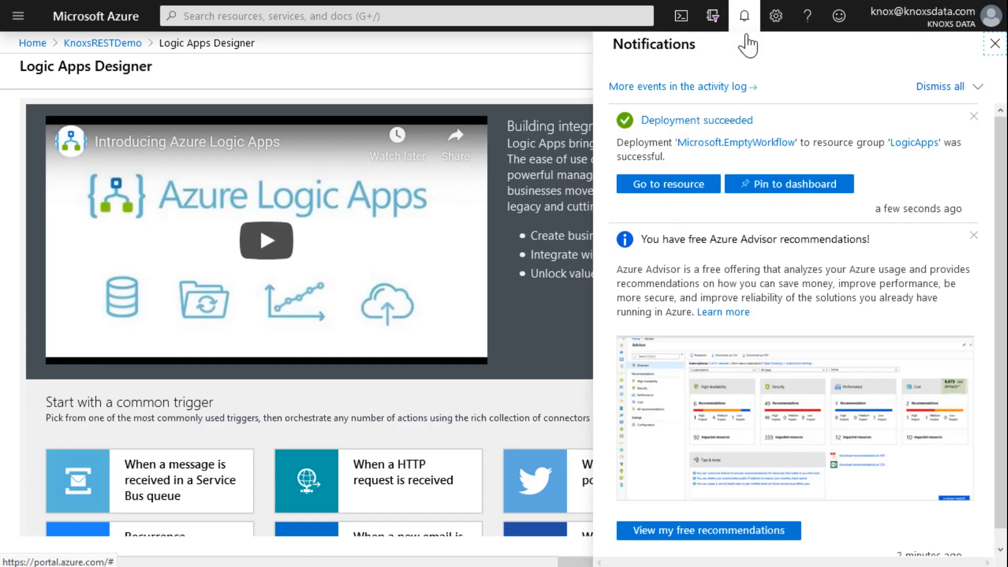
mouse_move(410, 87)
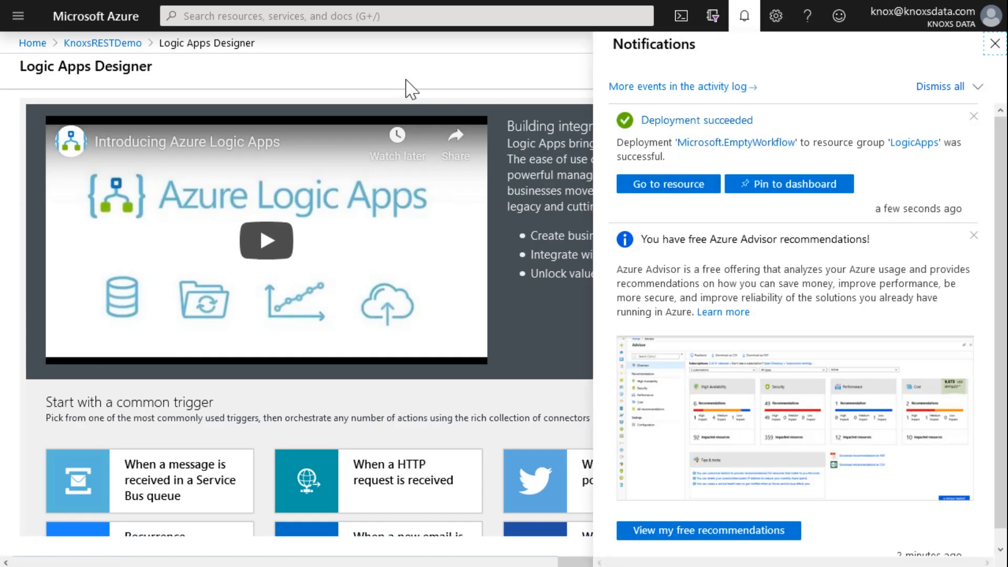
left_click(995, 43)
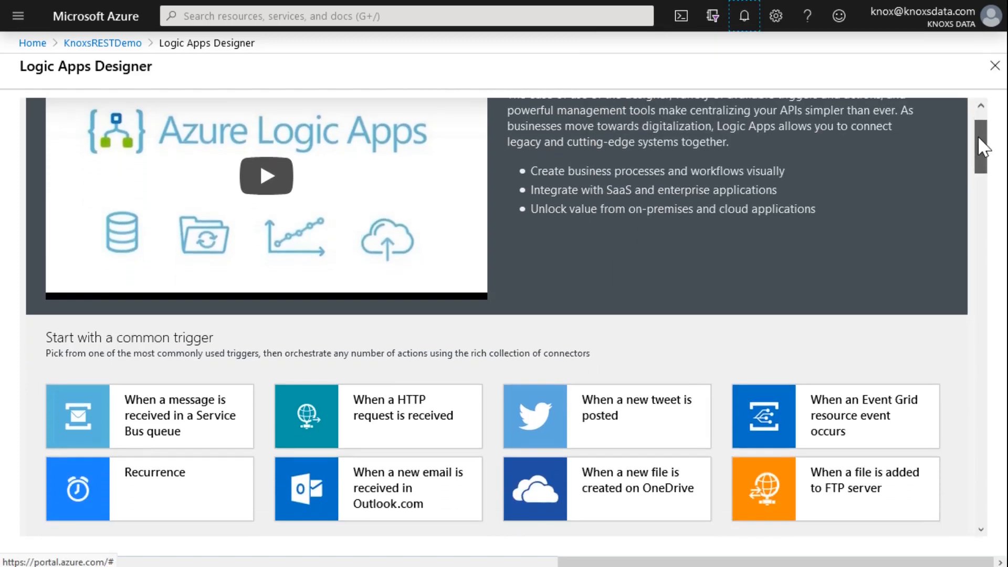
scroll("down", 3)
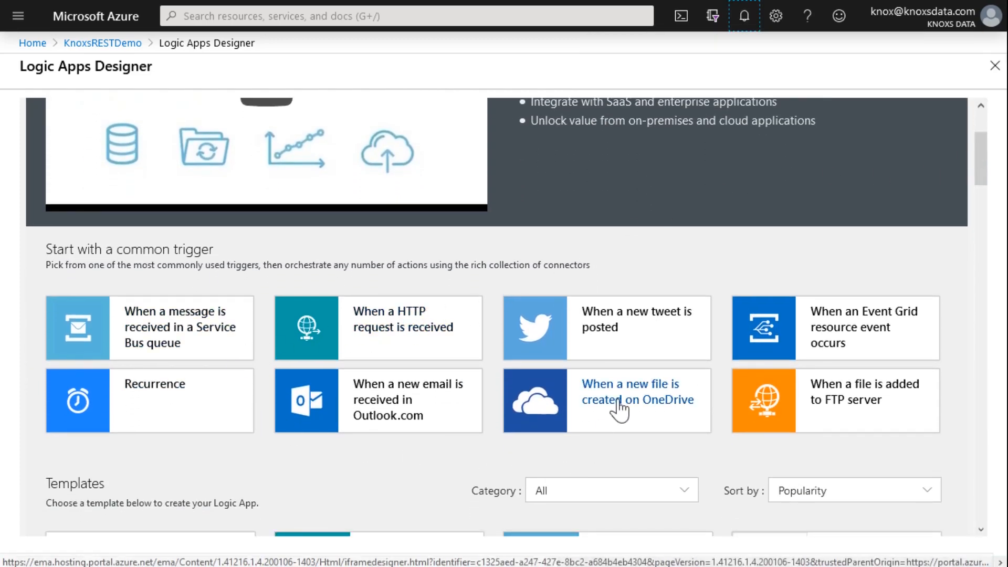
mouse_move(654, 436)
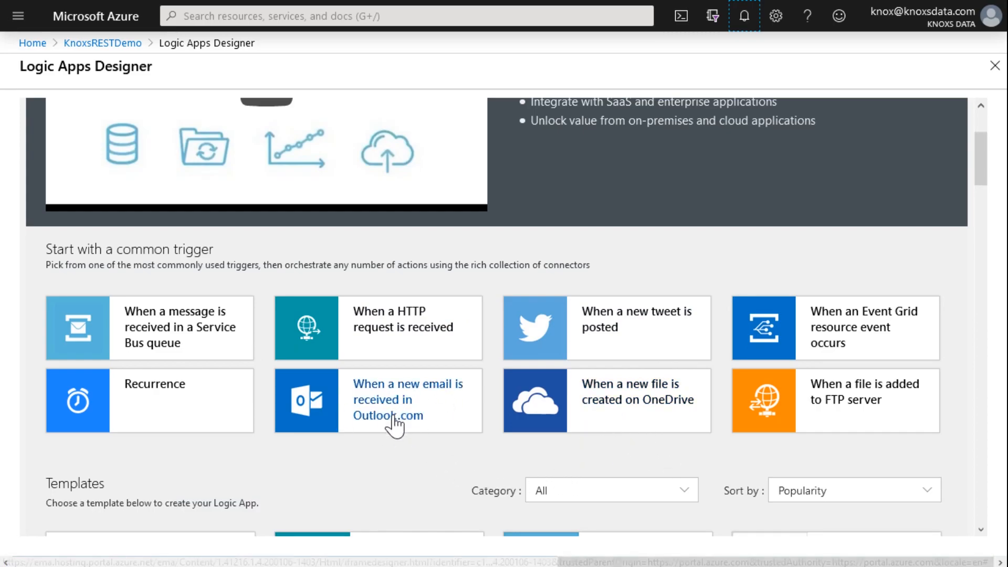
mouse_move(171, 432)
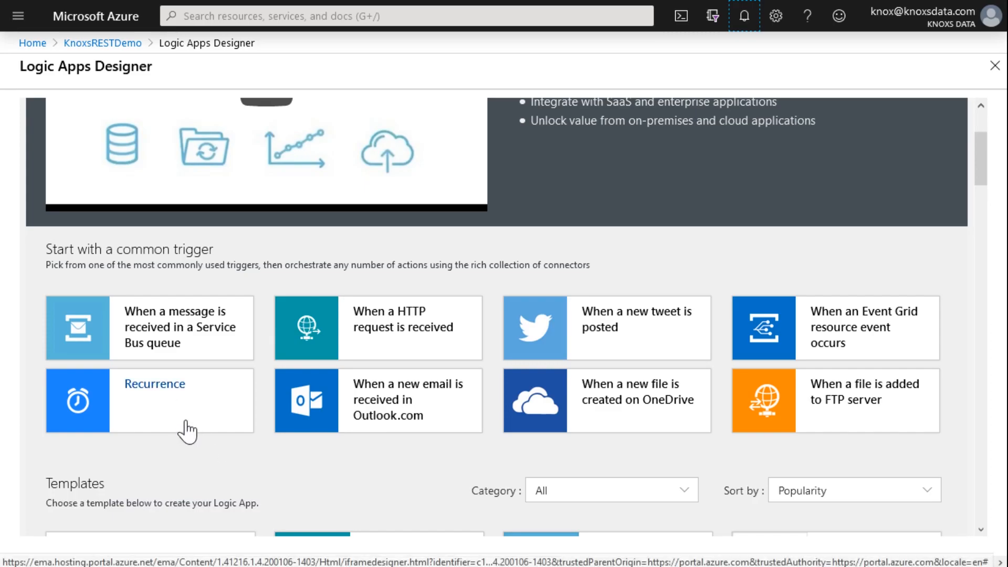
mouse_move(196, 430)
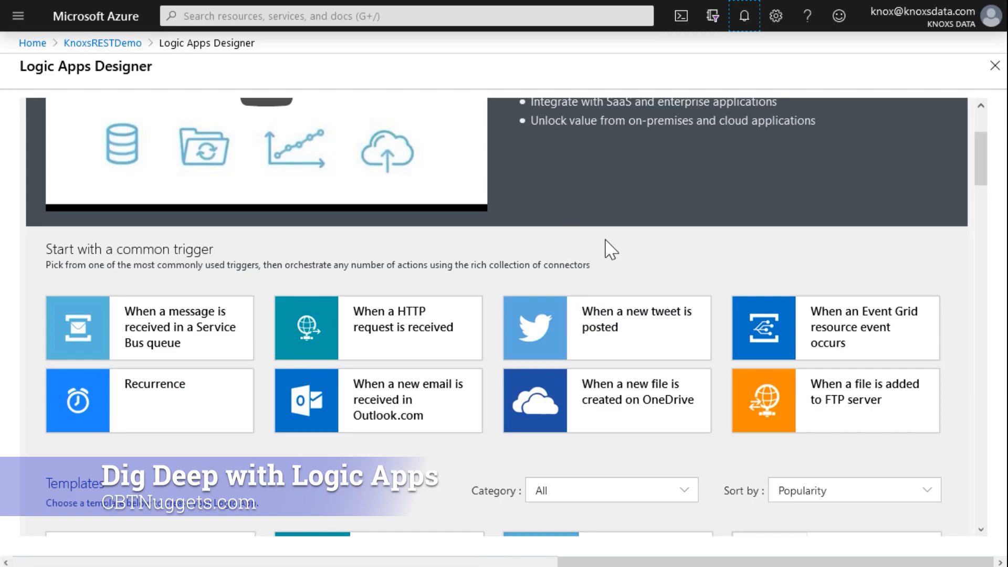
mouse_move(651, 337)
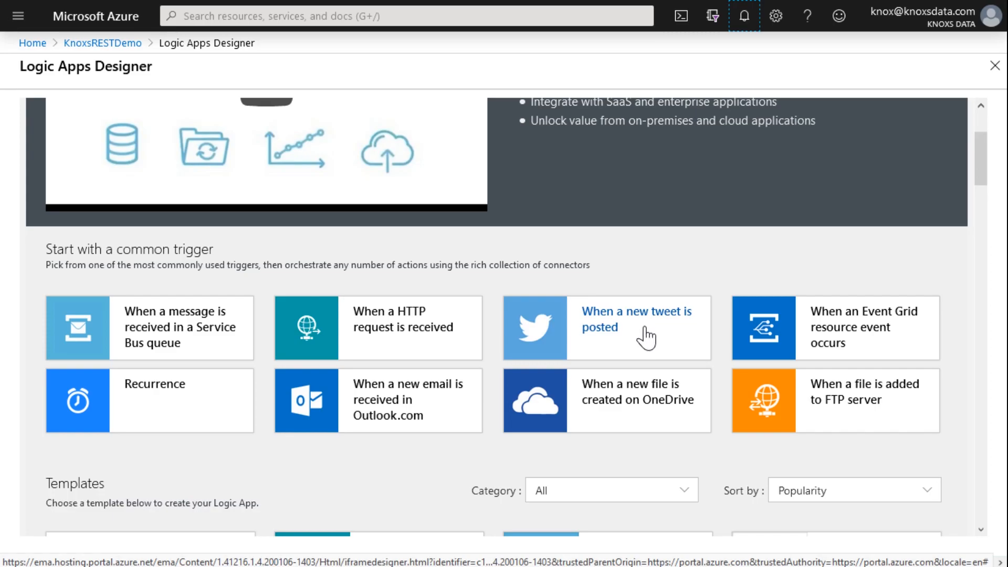
mouse_move(623, 263)
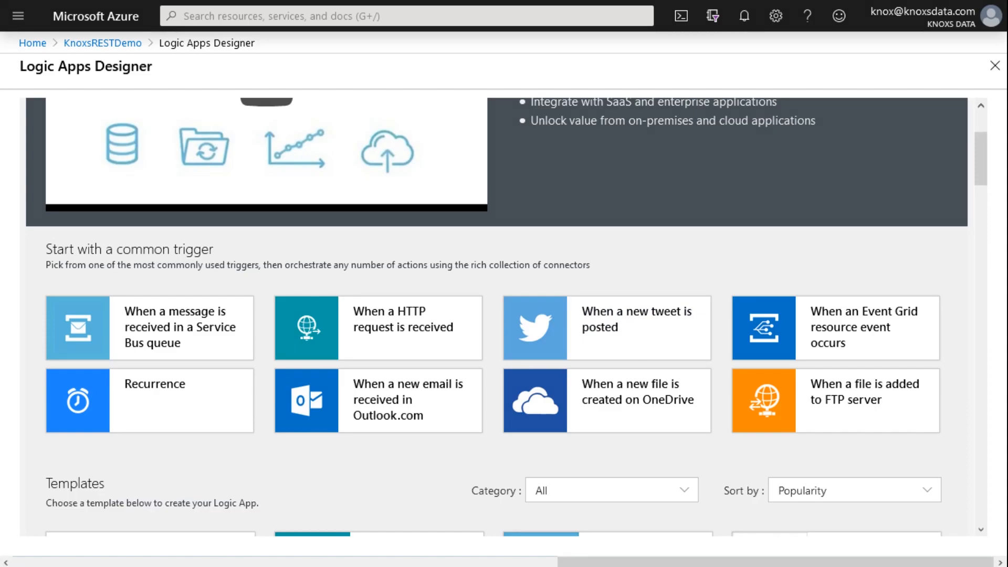
mouse_move(494, 241)
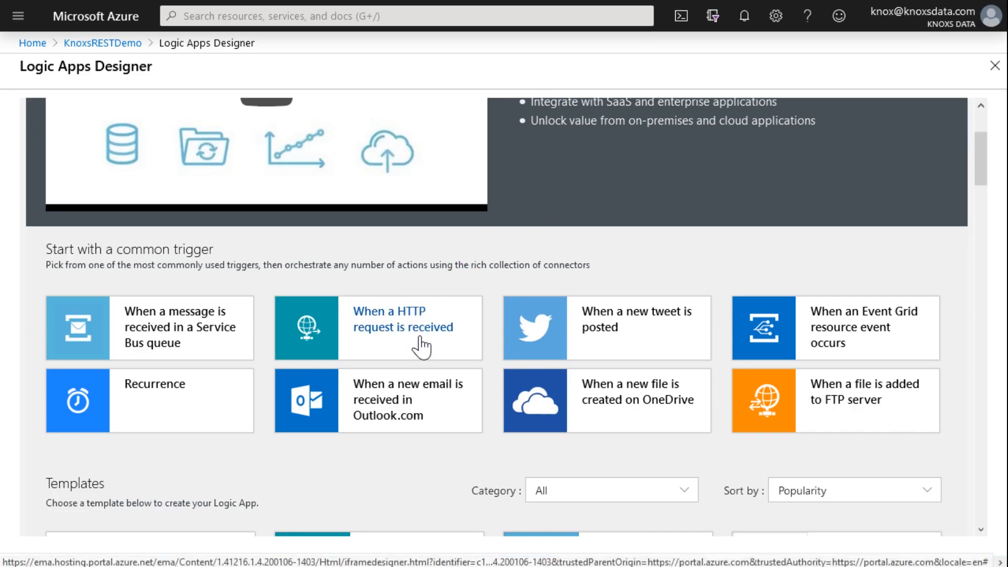
- Choose the 'When a HTTP request is received' trigger as the workflow's start
left_click(403, 319)
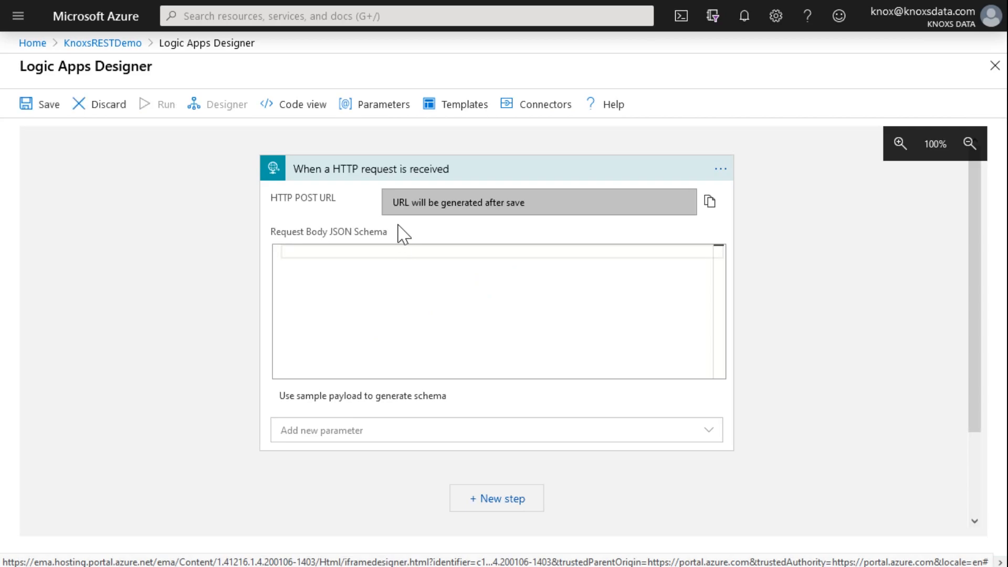
mouse_move(941, 67)
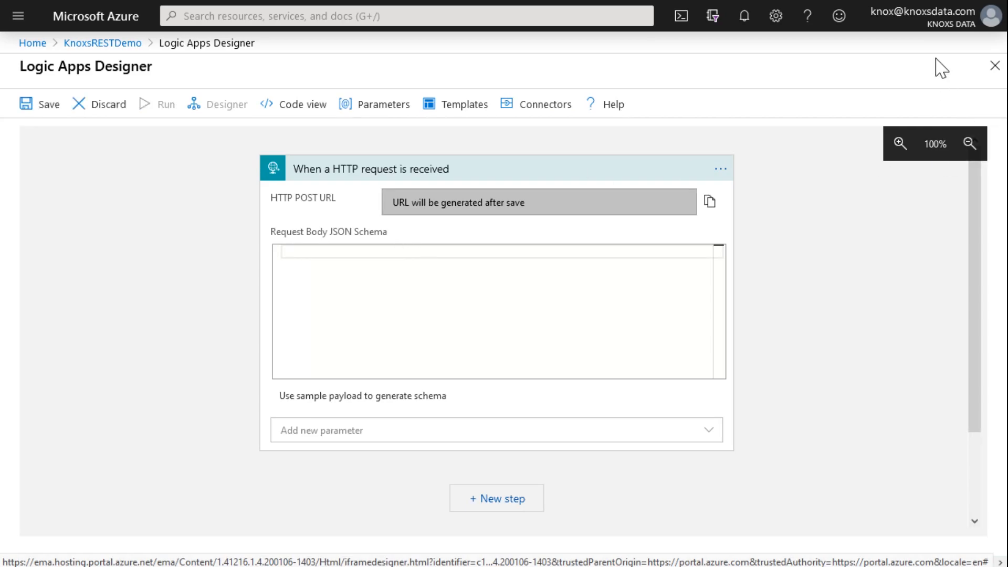
mouse_move(377, 197)
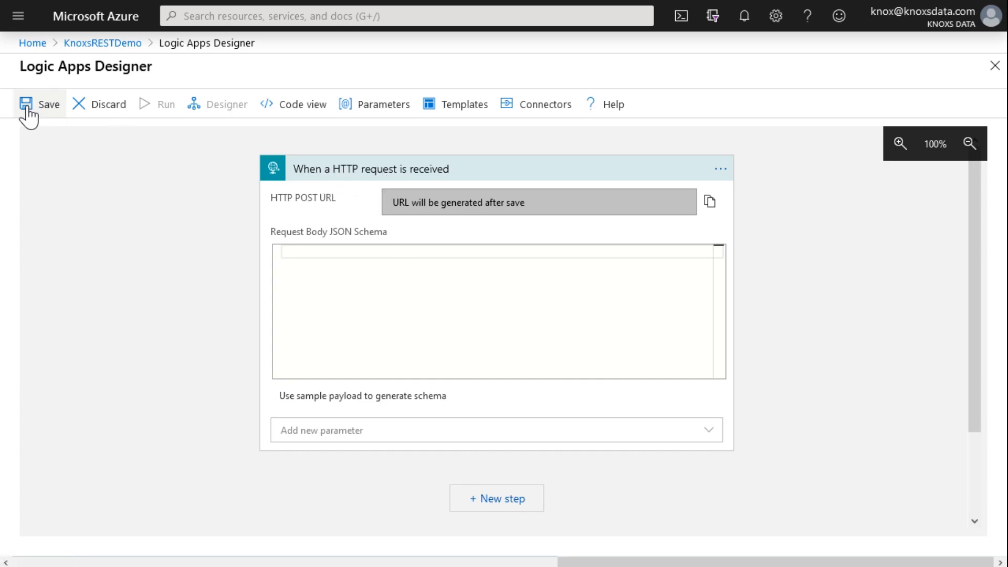
- Save KnoxsRESTDemo to generate the trigger's HTTP POST URL and copy it
left_click(40, 104)
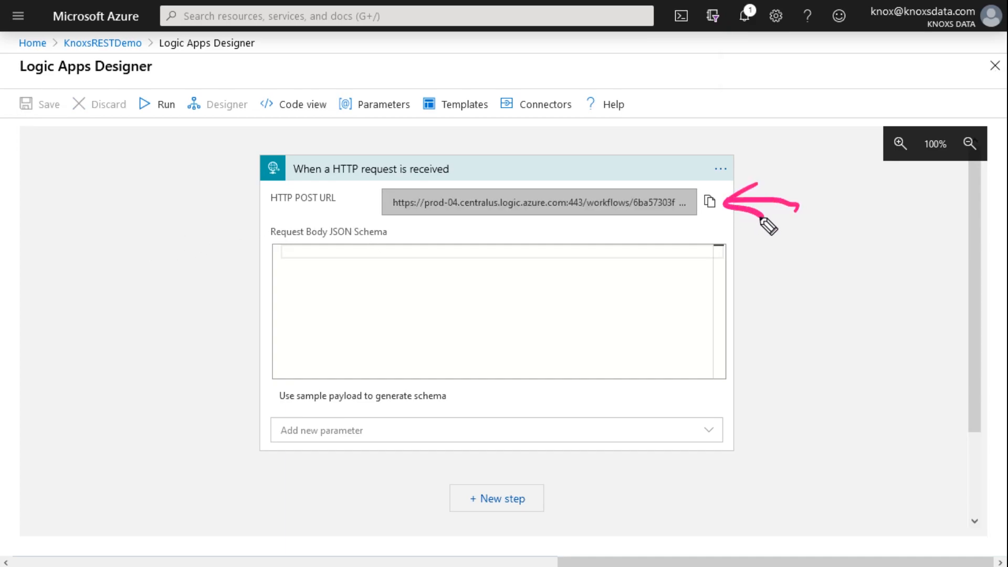
mouse_move(797, 259)
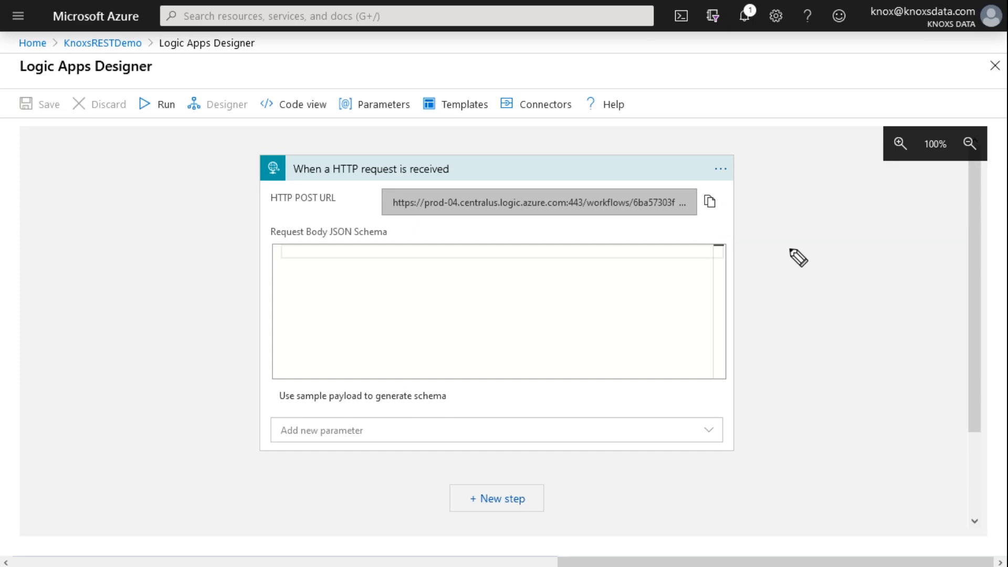
left_click(710, 201)
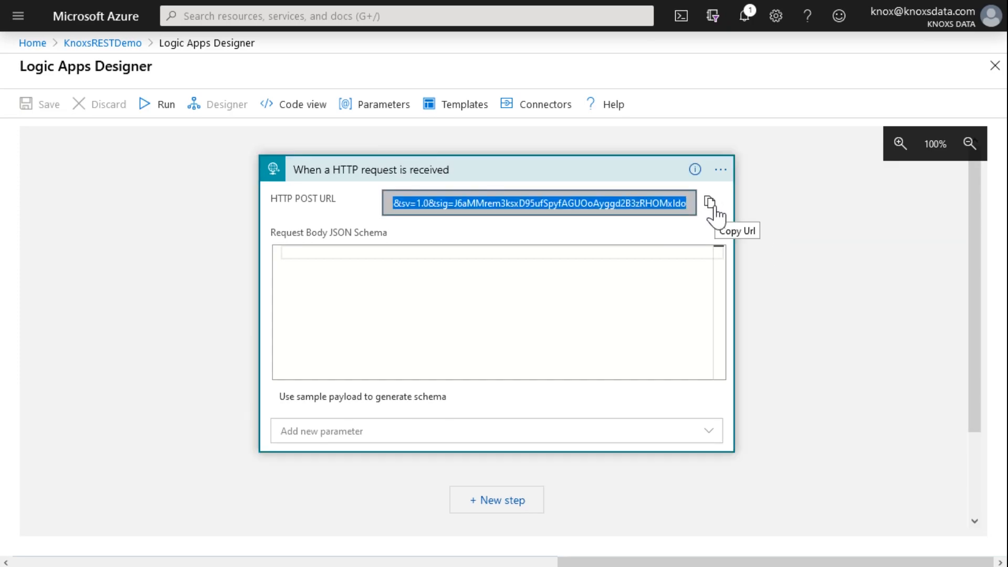
mouse_move(825, 242)
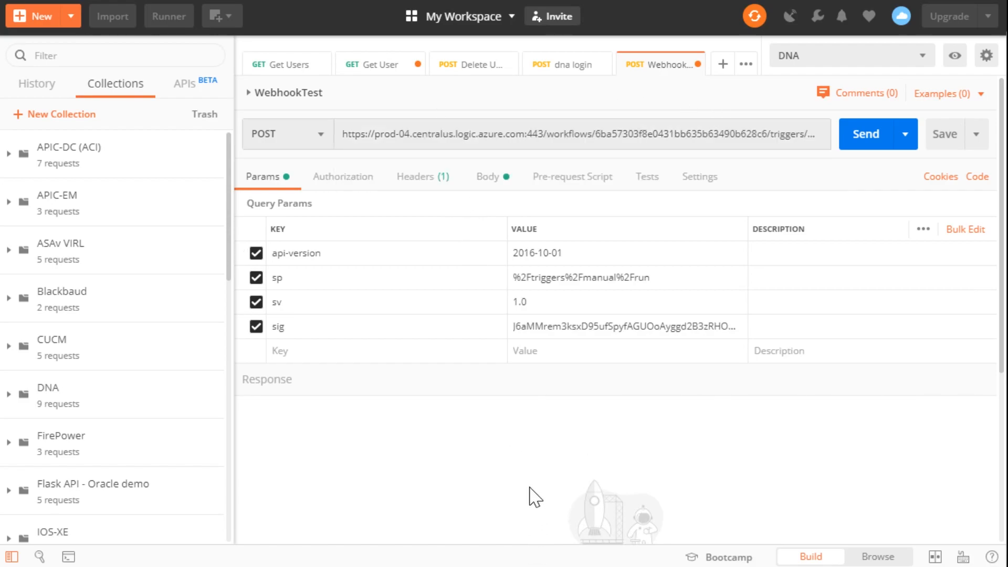
mouse_move(488, 183)
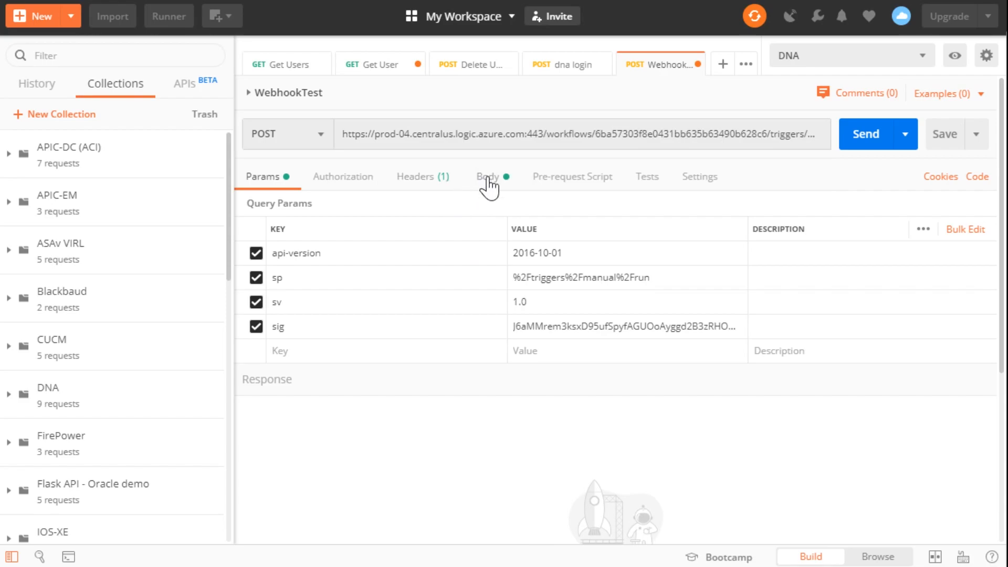
- Review the WebhookTest JSON body and send the POST to the Logic App URL, getting 202 Accepted
left_click(487, 176)
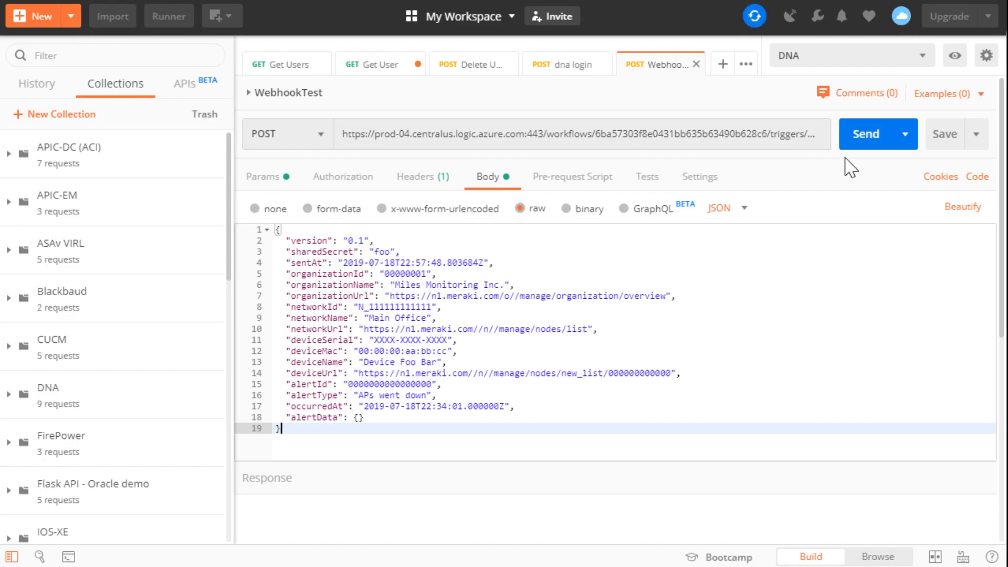
left_click(872, 133)
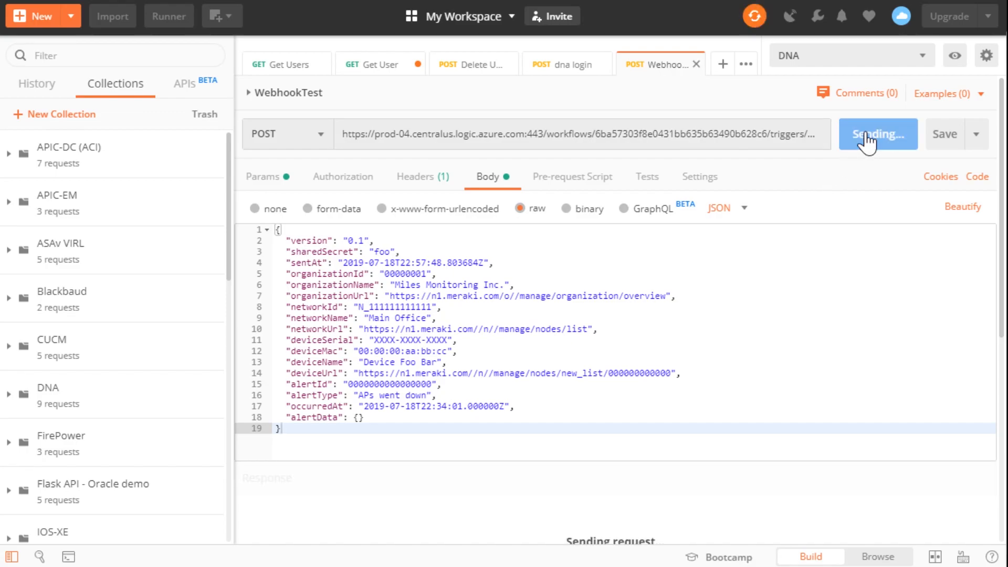
left_click(872, 134)
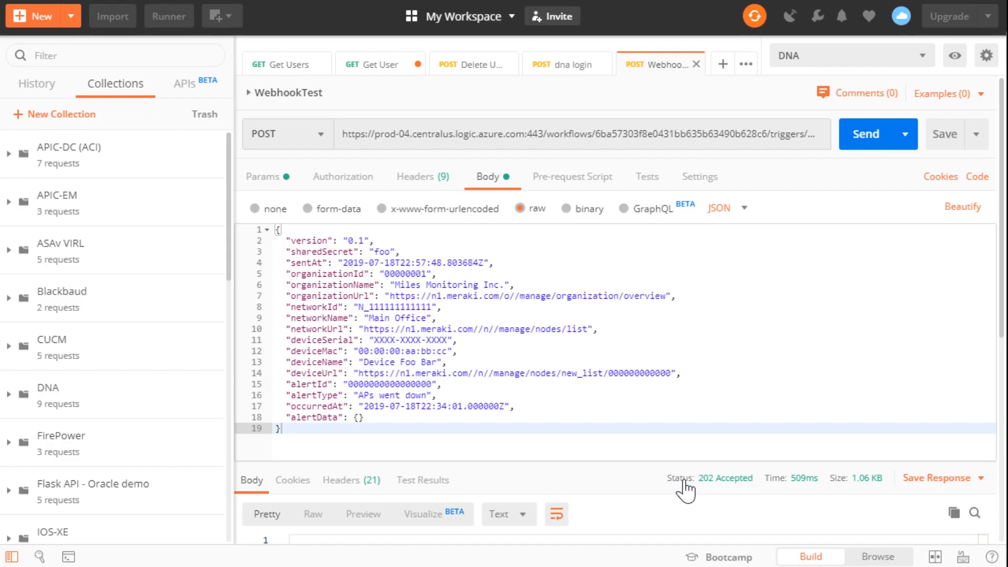
mouse_move(724, 478)
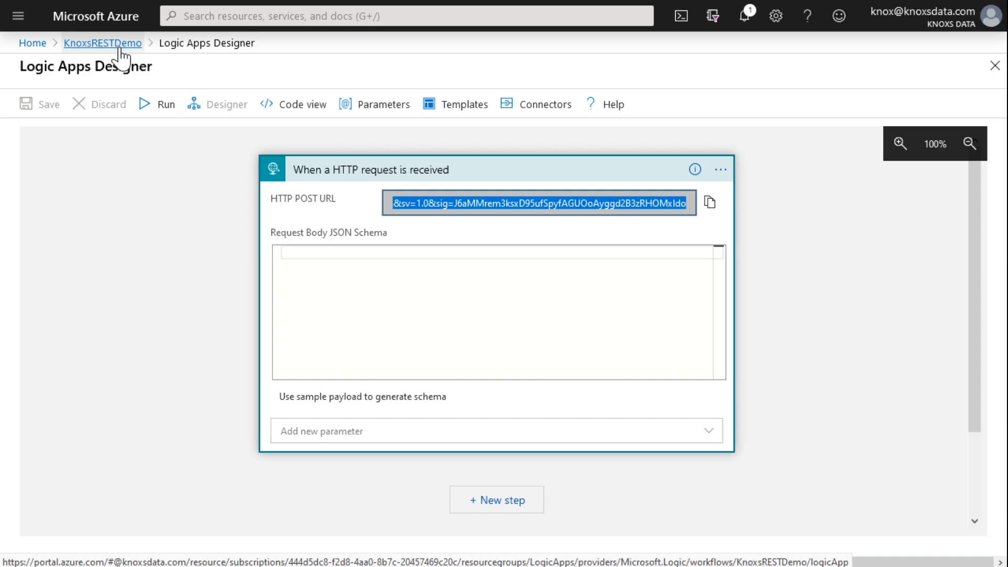
- Return to the KnoxsRESTDemo overview, refresh the runs history and open the Succeeded run
left_click(102, 42)
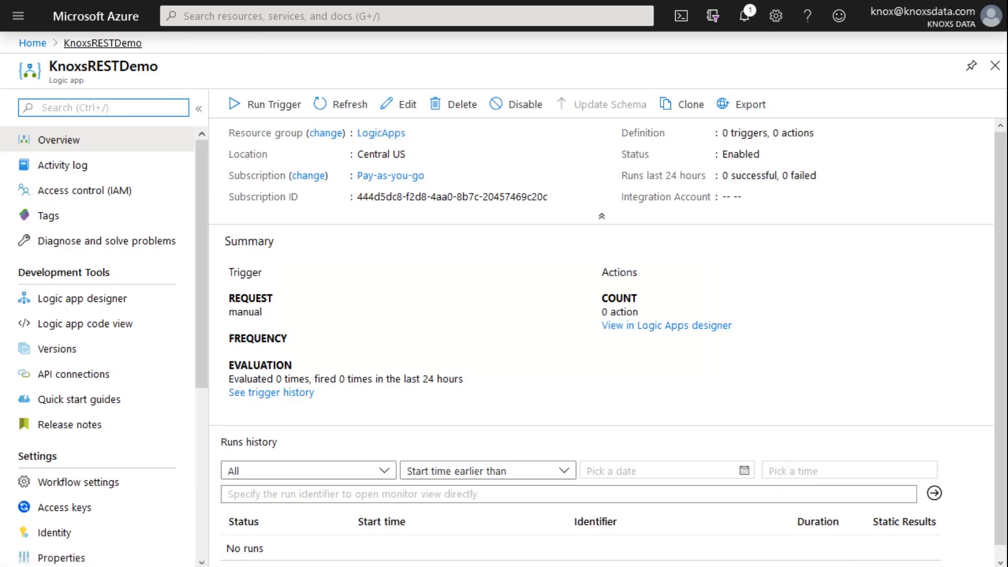
left_click(340, 104)
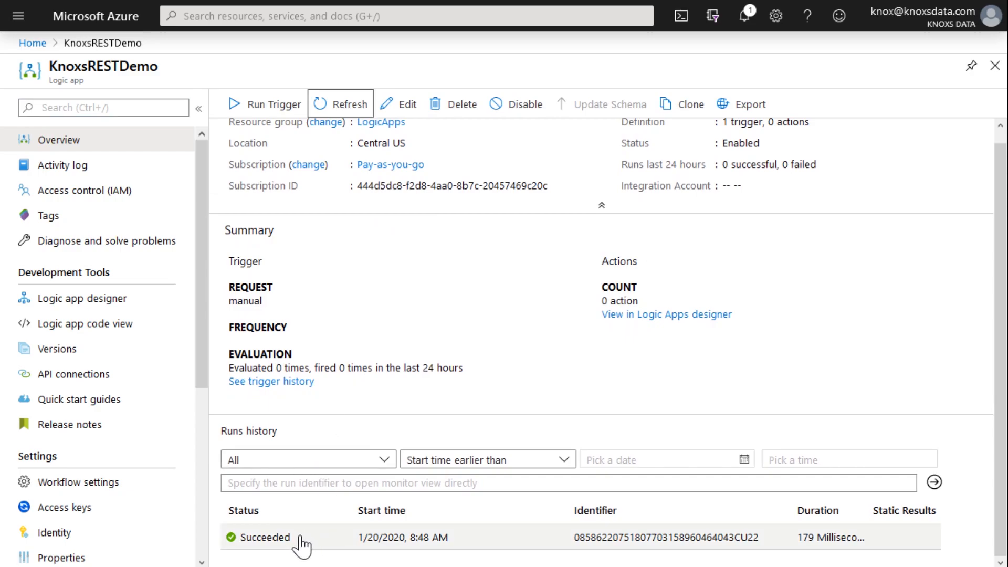
mouse_move(309, 542)
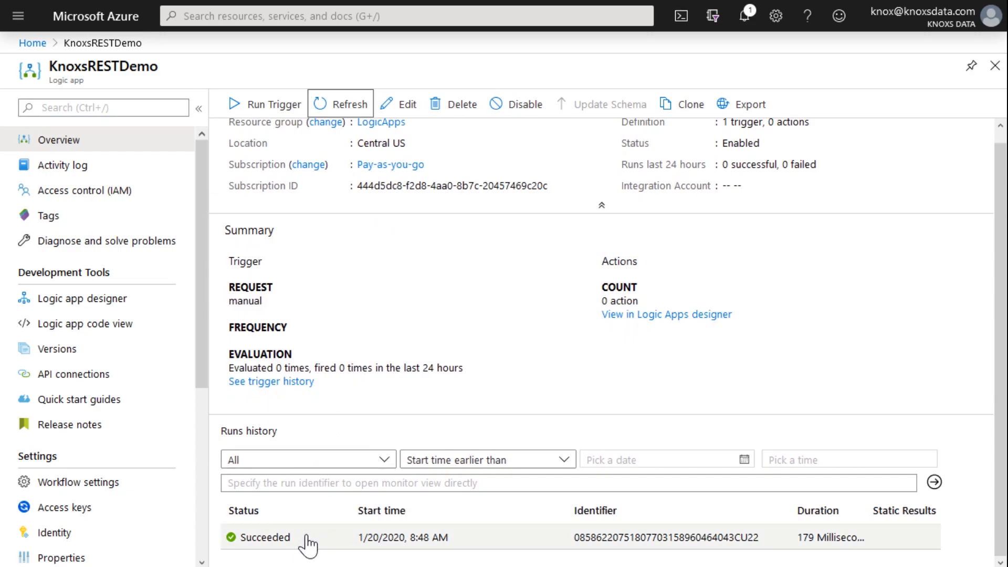
left_click(270, 537)
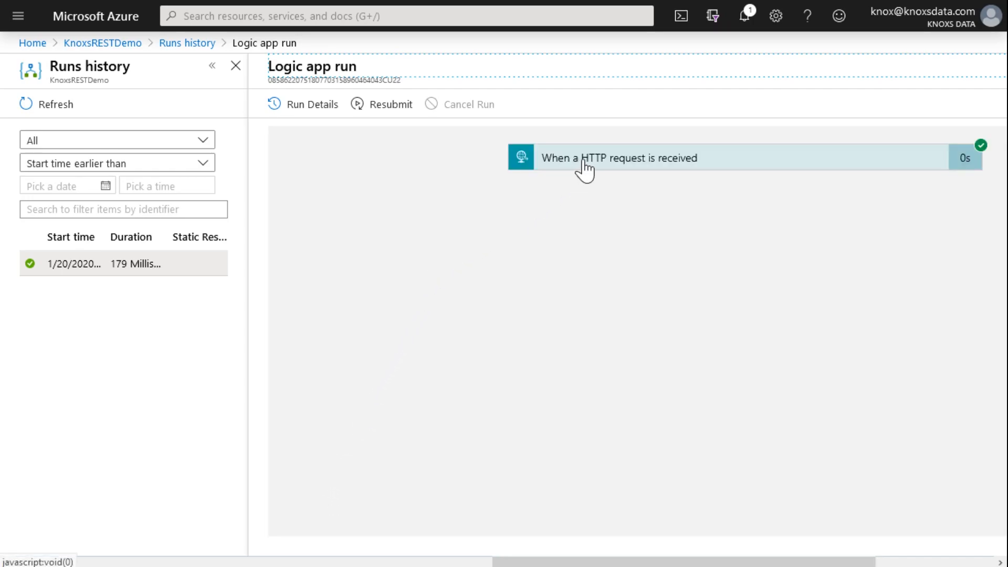
- Expand the run's HTTP trigger and review the received alert JSON in its Outputs body
left_click(617, 157)
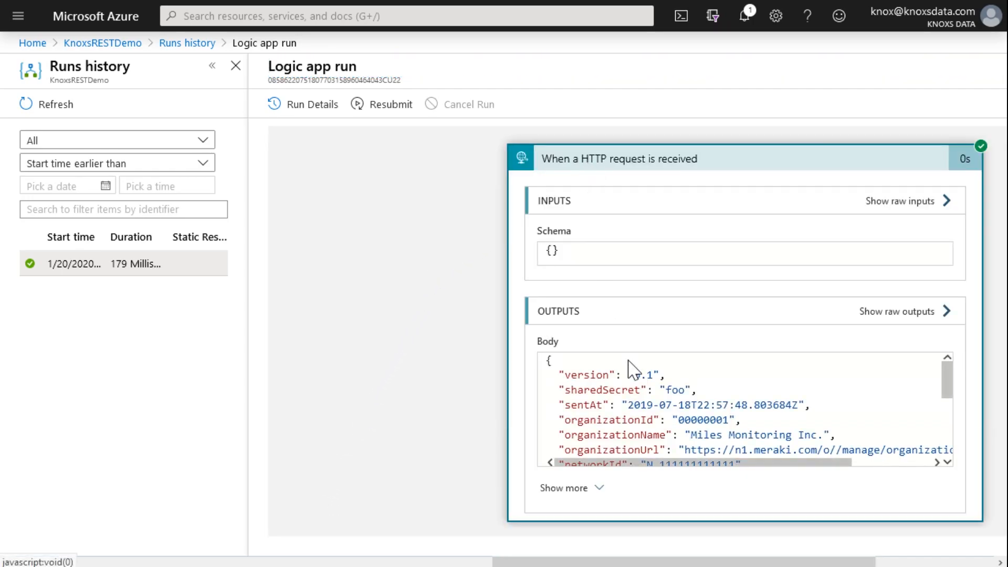
scroll("down", 3)
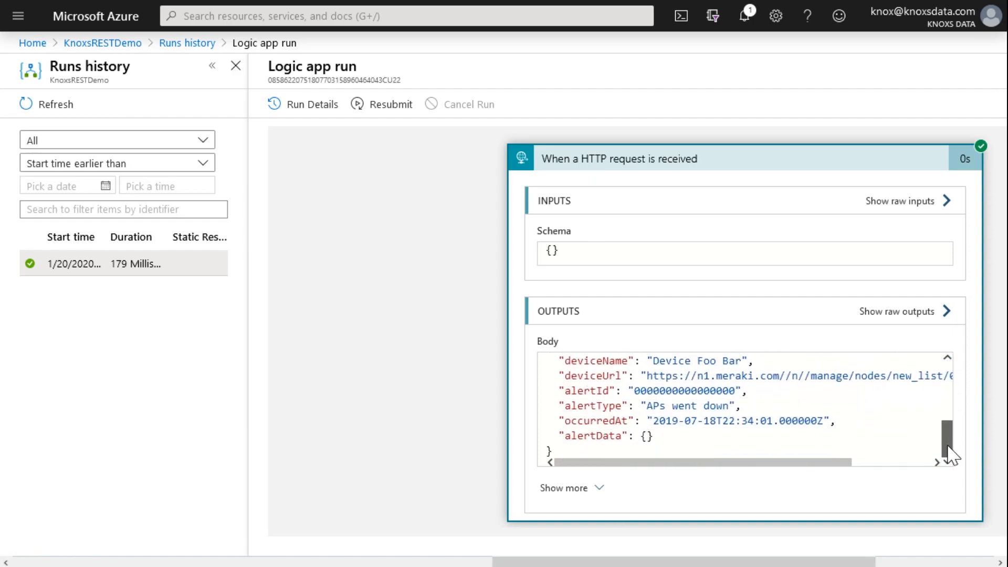